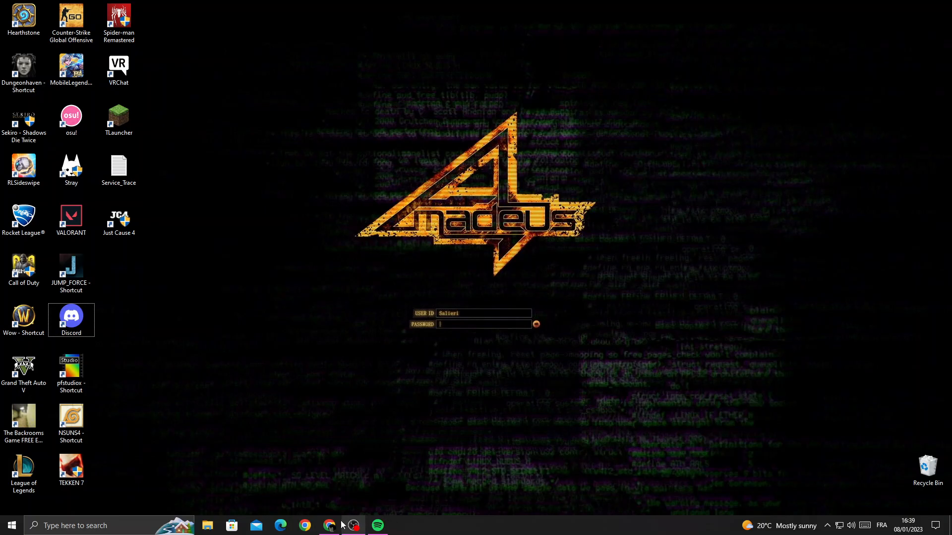
Bring the browser showing HubSpot User Preferences to the front
left_click(305, 526)
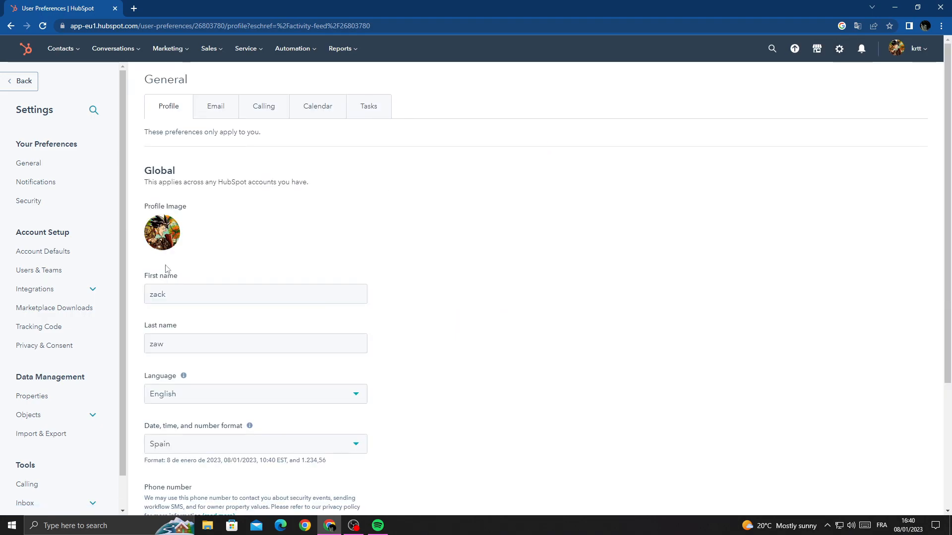
Save 234561 as the new email signature in Email preferences and confirm the update
left_click(215, 106)
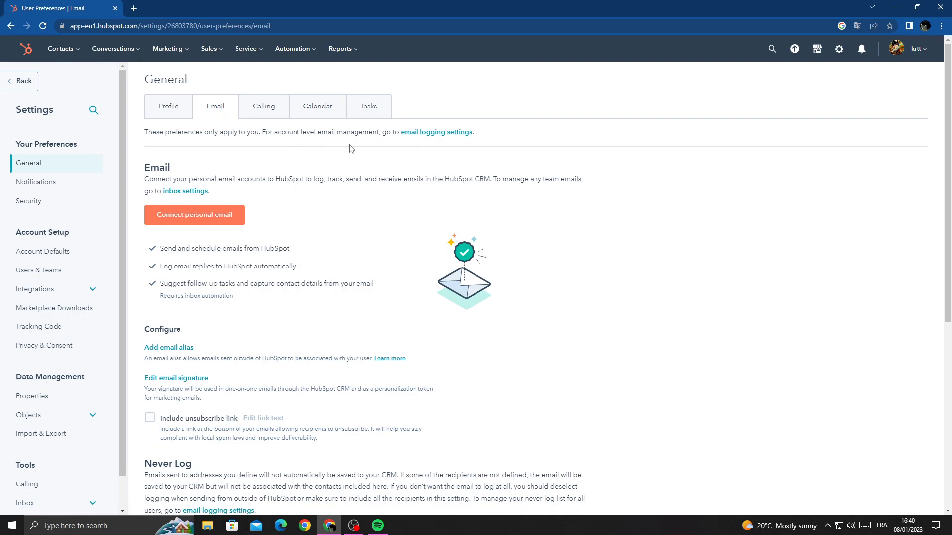
scroll("down", 3)
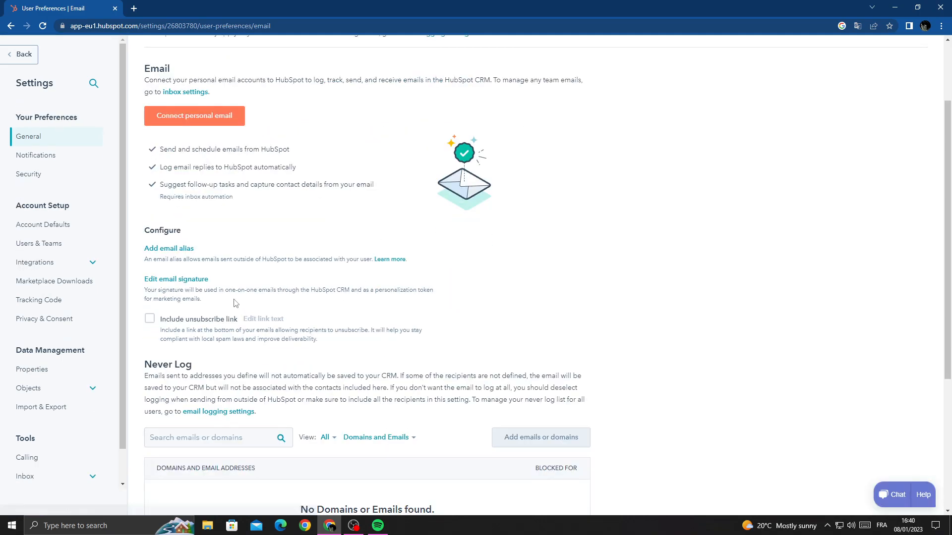
mouse_move(234, 254)
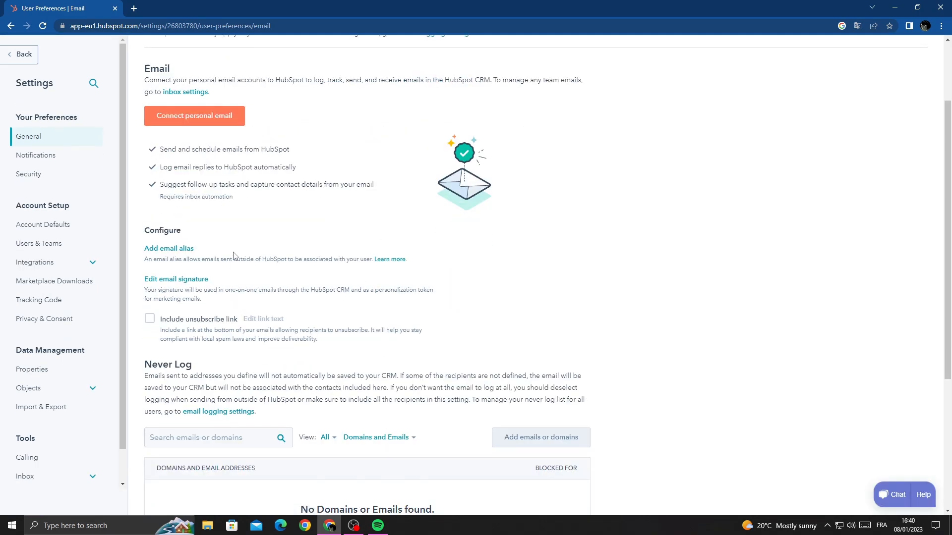
mouse_move(177, 278)
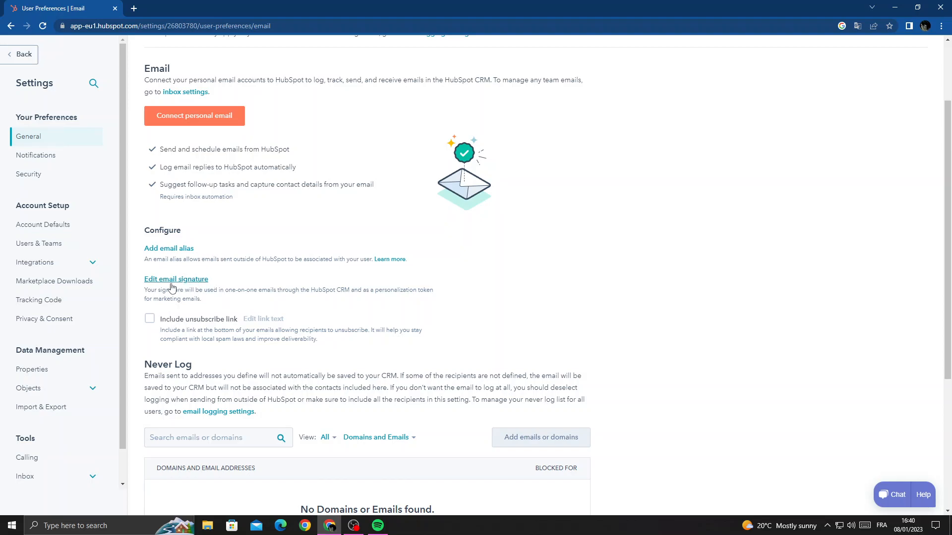
mouse_move(176, 286)
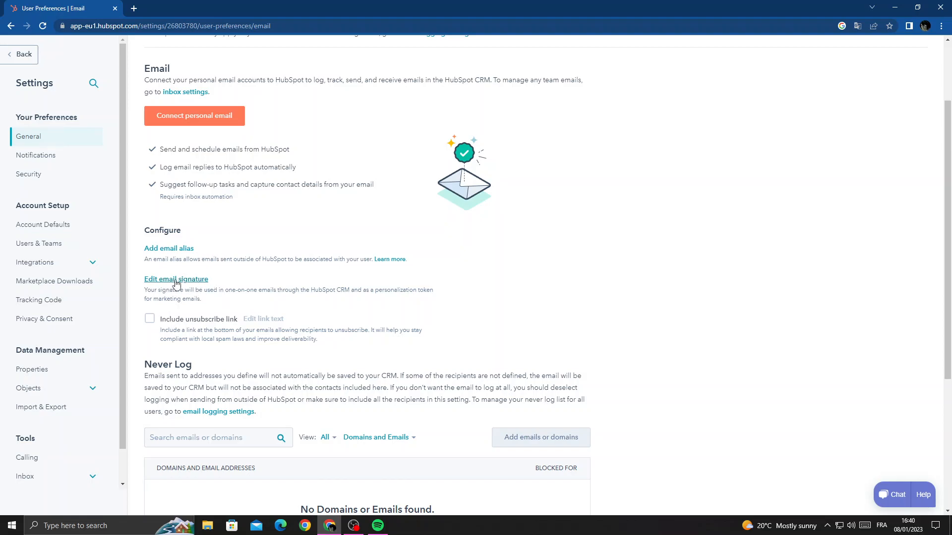
left_click(177, 279)
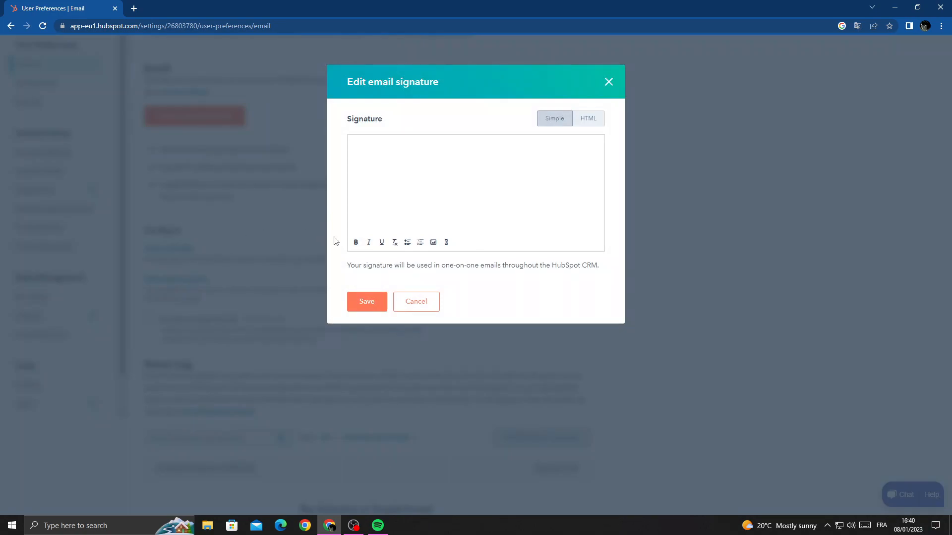
type("234561")
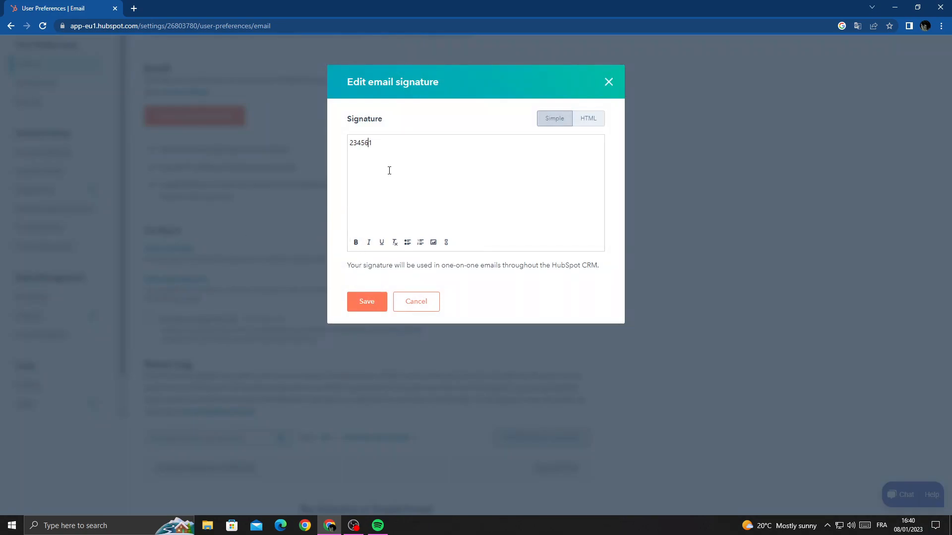
left_click(366, 301)
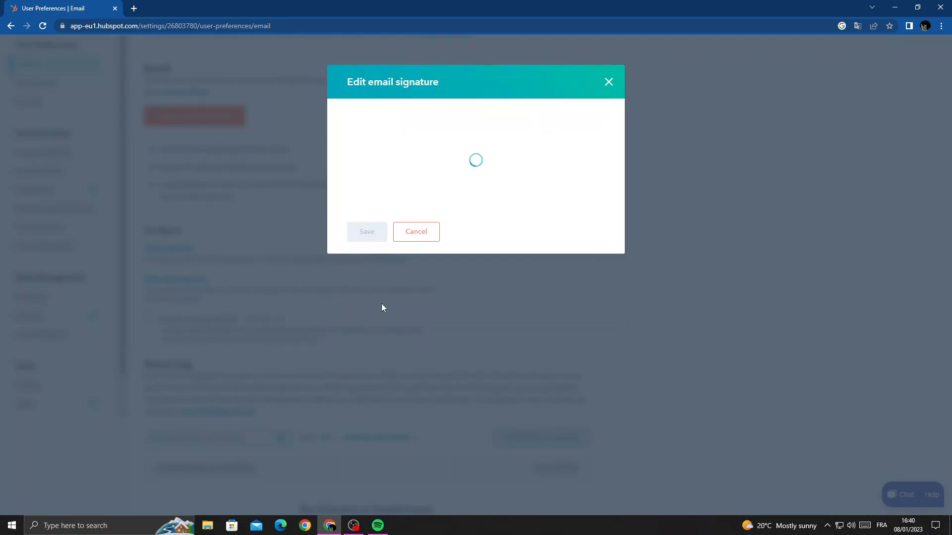
left_click(366, 231)
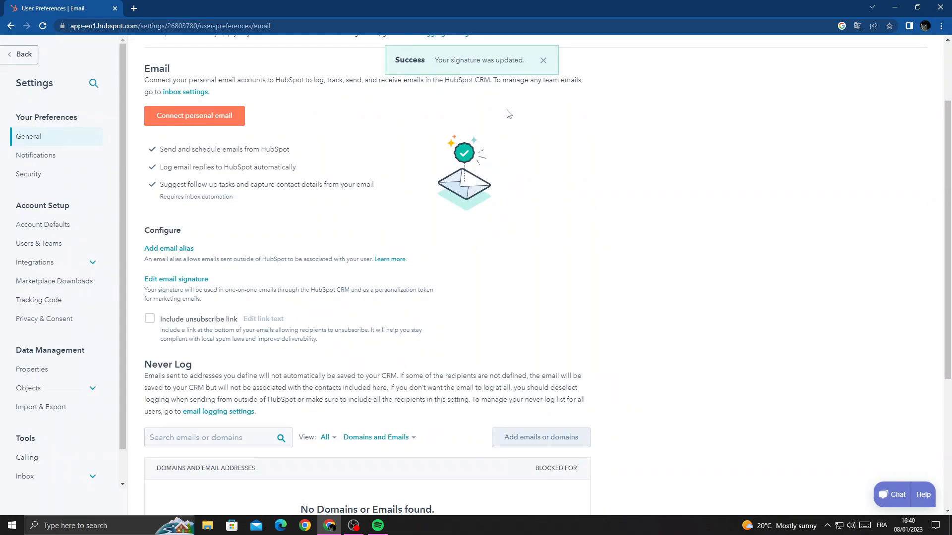
mouse_move(294, 228)
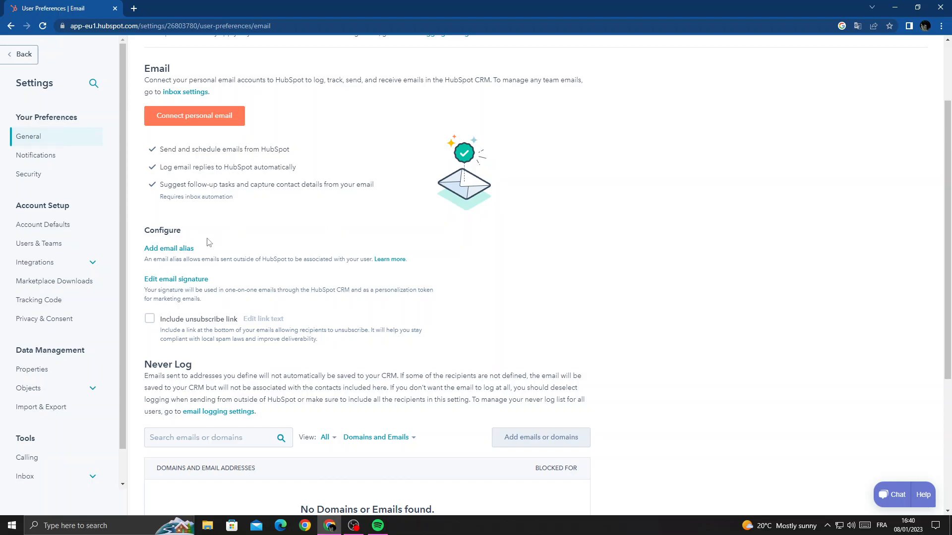
mouse_move(259, 269)
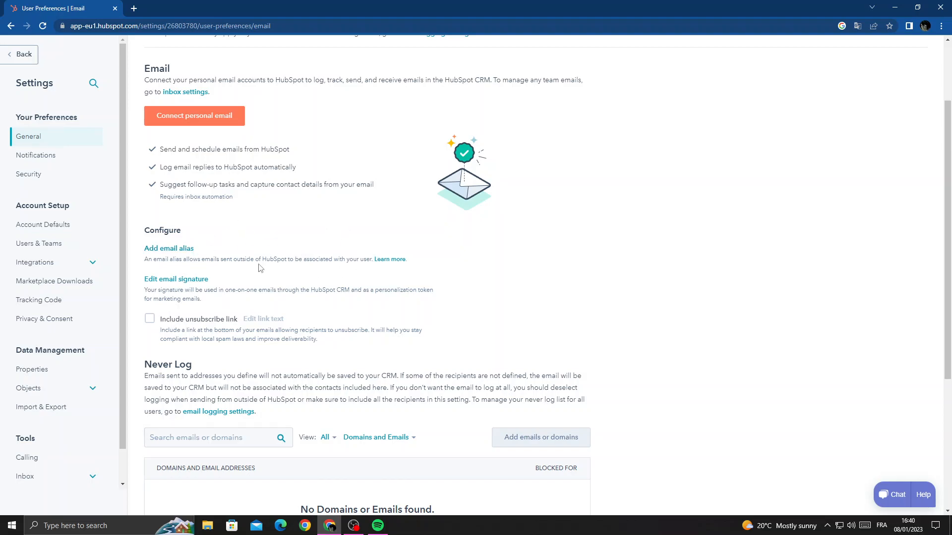
mouse_move(289, 277)
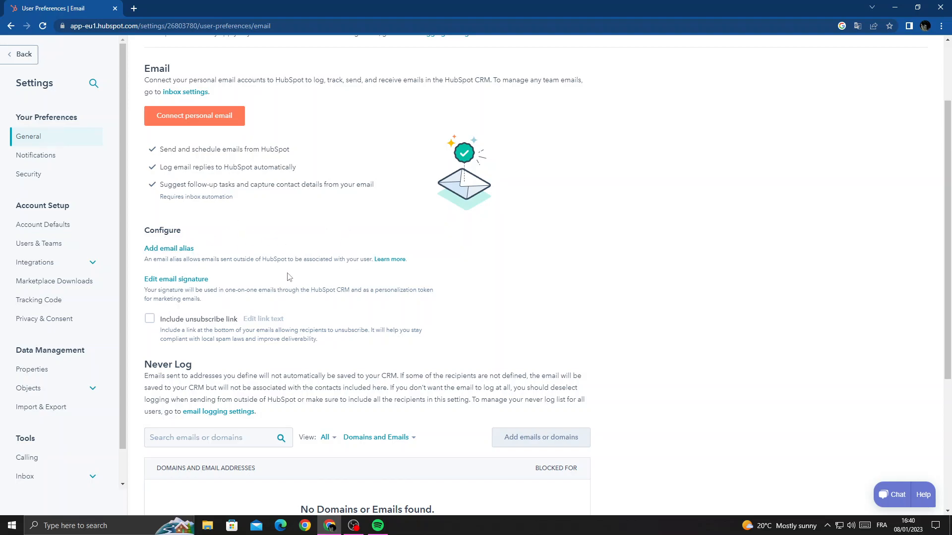